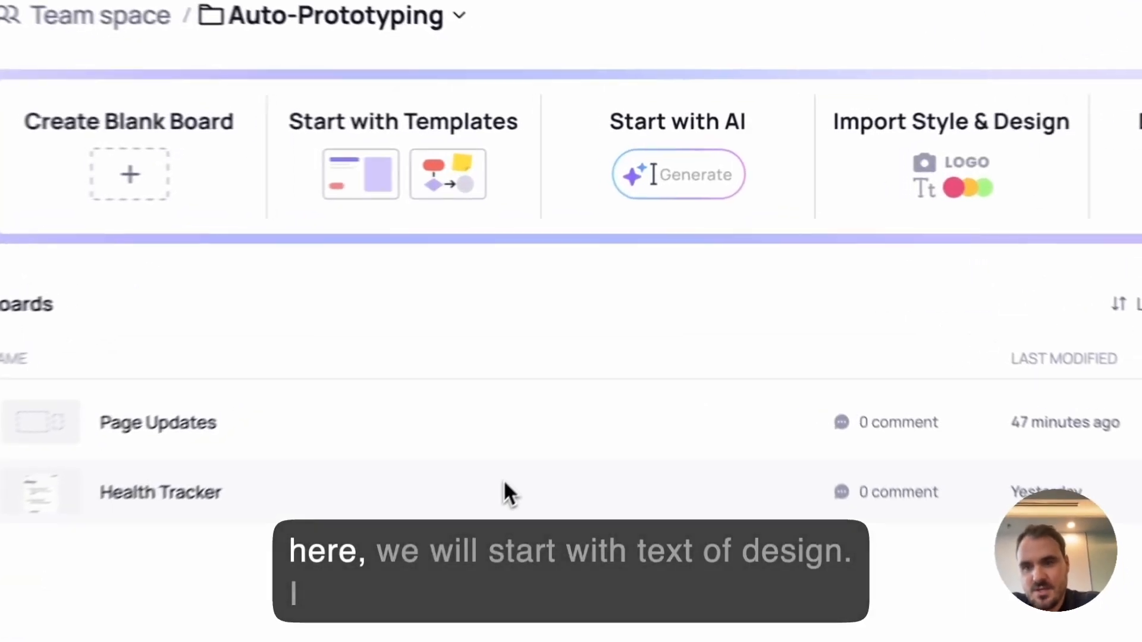
- Start an AI mobile app design and enter a prompt for a CRM with dashboard, account view and documents view
left_click(677, 173)
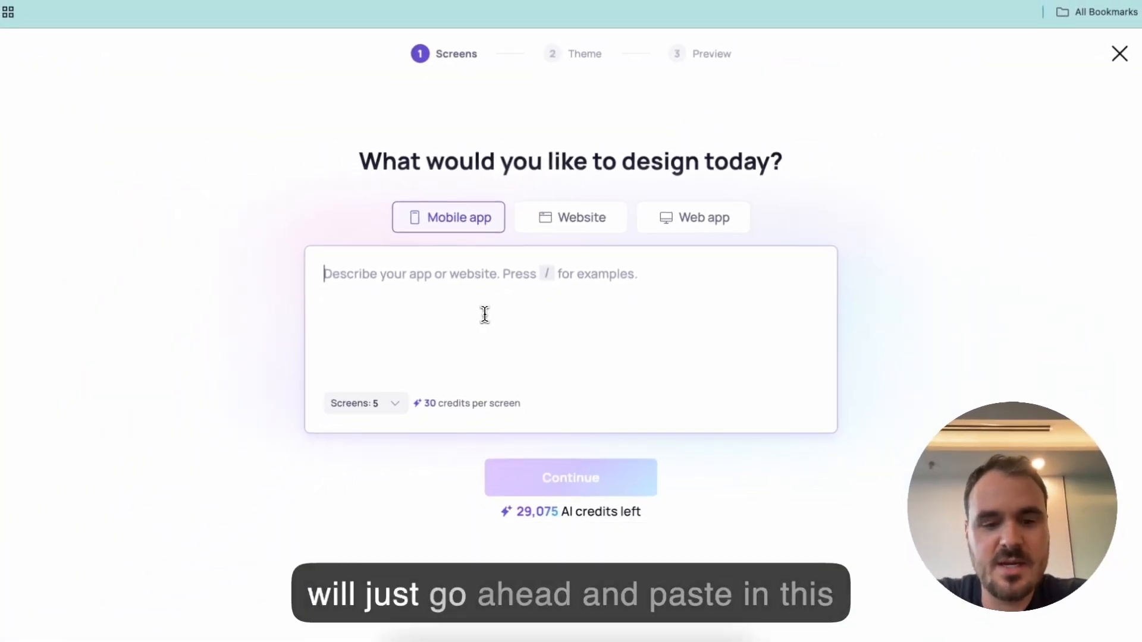
type("Create a mobile CRM app that has a dashboard, an account view, and a view of documents attached to those accounts")
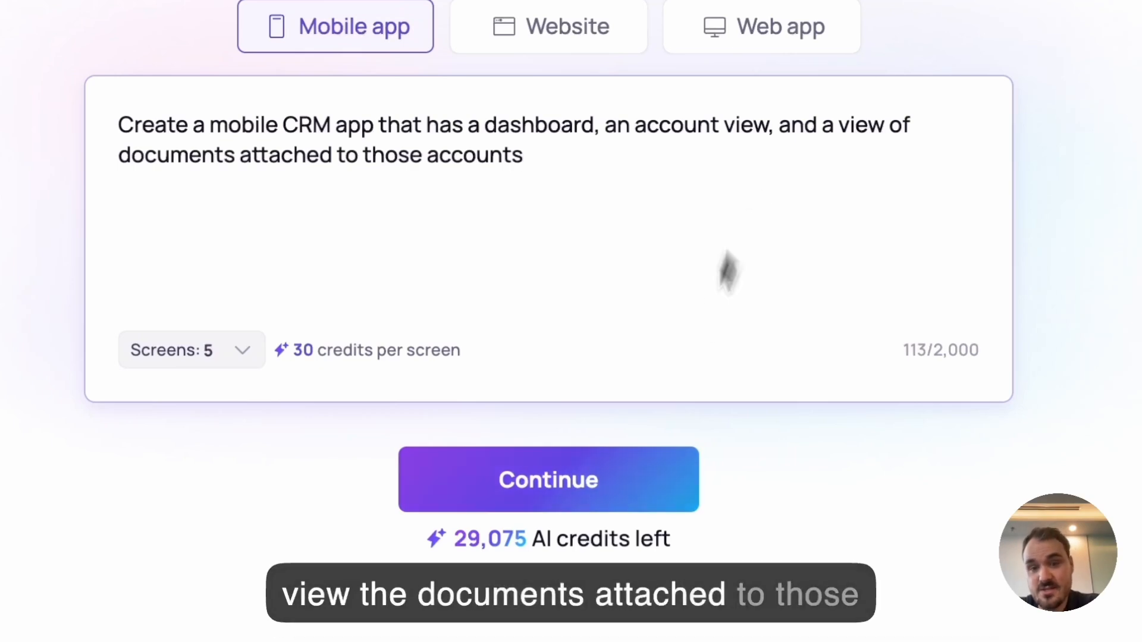
- Submit the CRM app description to proceed to the theme step
left_click(547, 479)
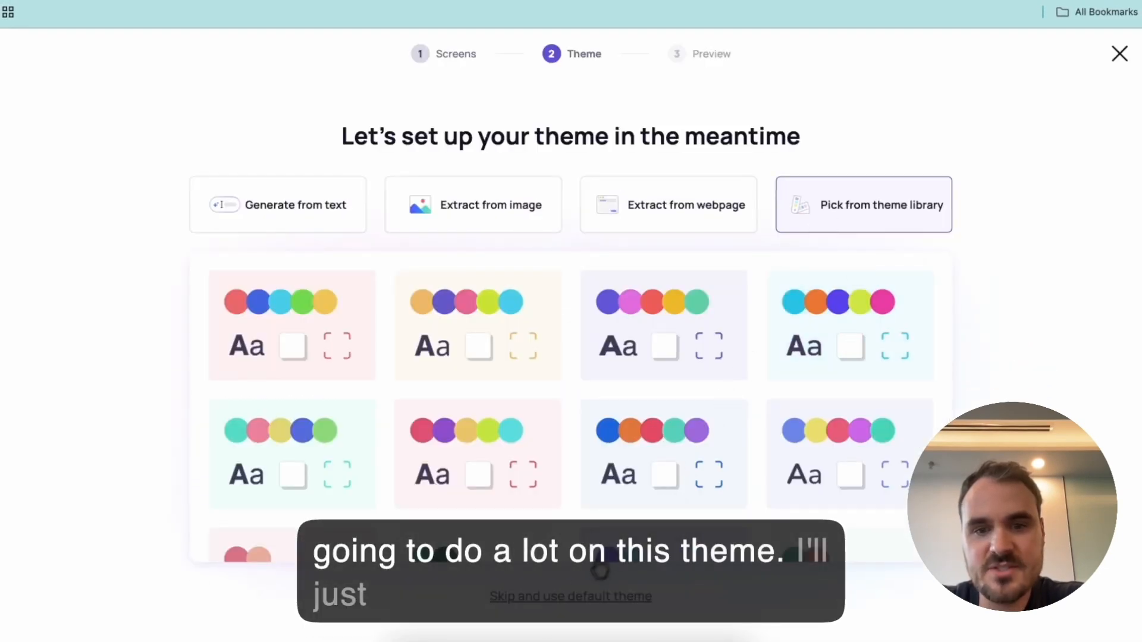
- Skip theme setup, keeping the default theme, so the Customer Connect screens generate on the board
left_click(570, 596)
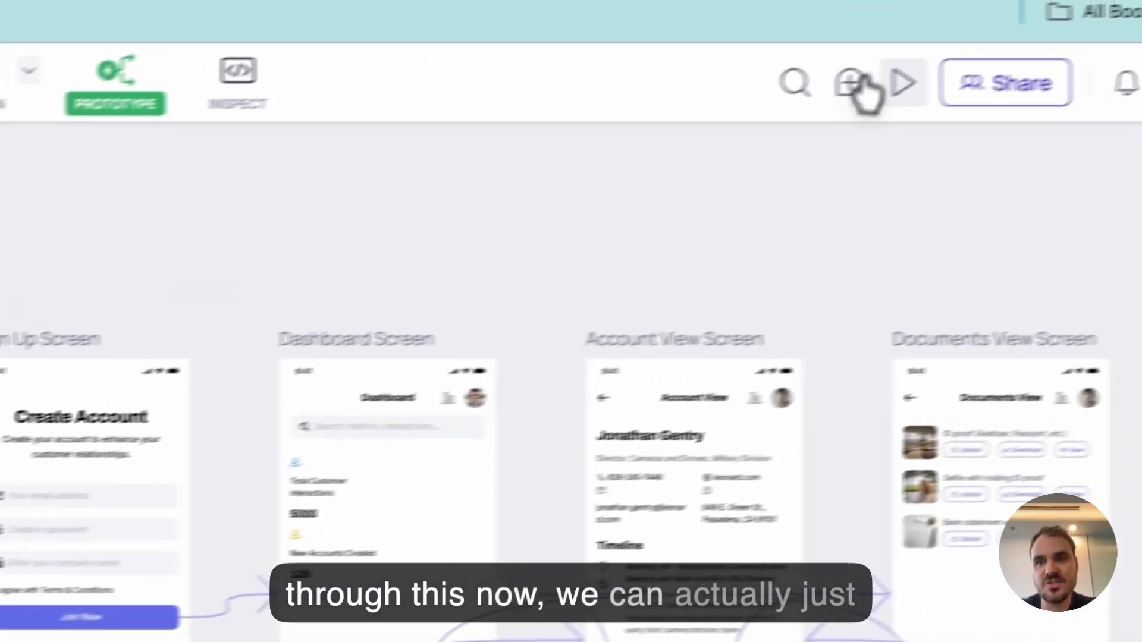
left_click(904, 82)
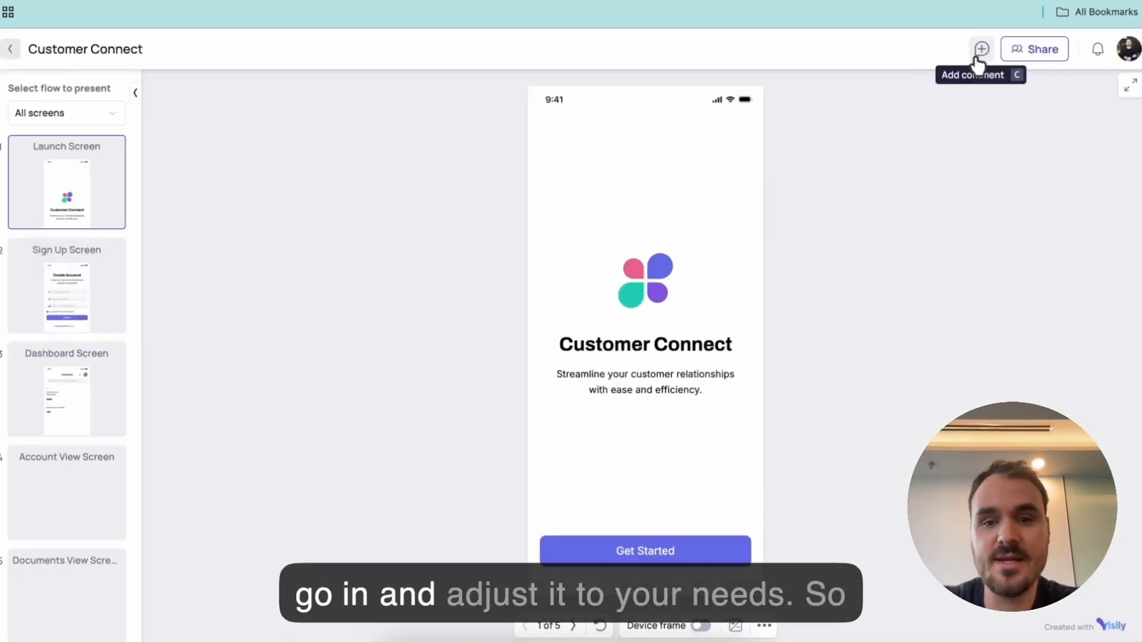
left_click(703, 626)
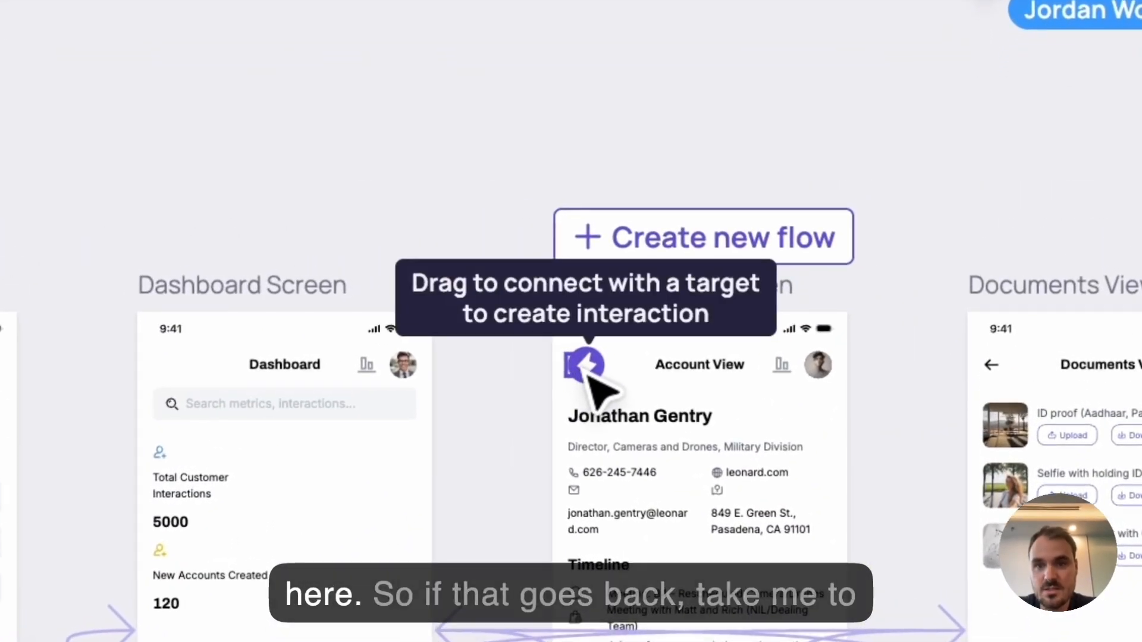
- Link the Account View screen's back arrow to a destination screen
left_click_drag(586, 365, 437, 532)
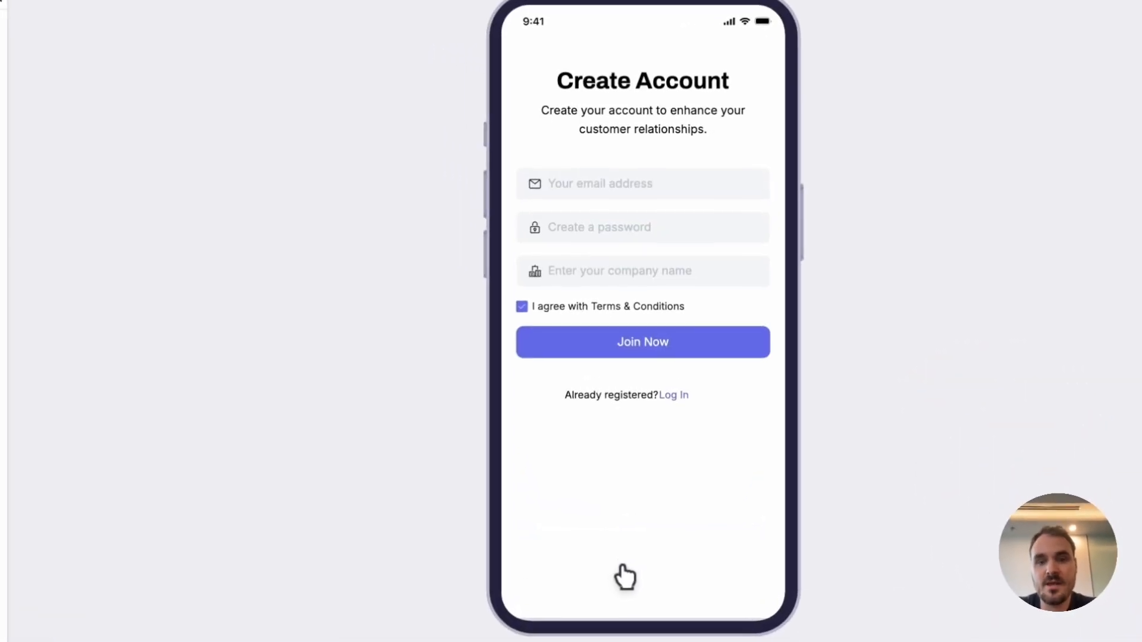
- Follow Join Now in the running prototype through to the Dashboard screen
left_click(641, 342)
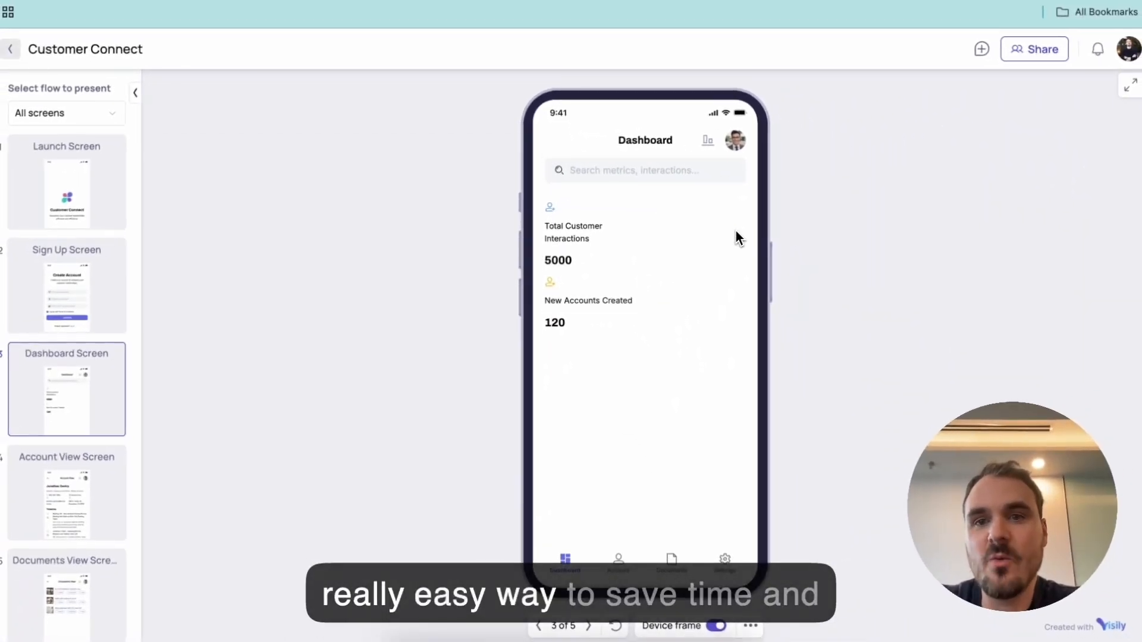
mouse_move(801, 234)
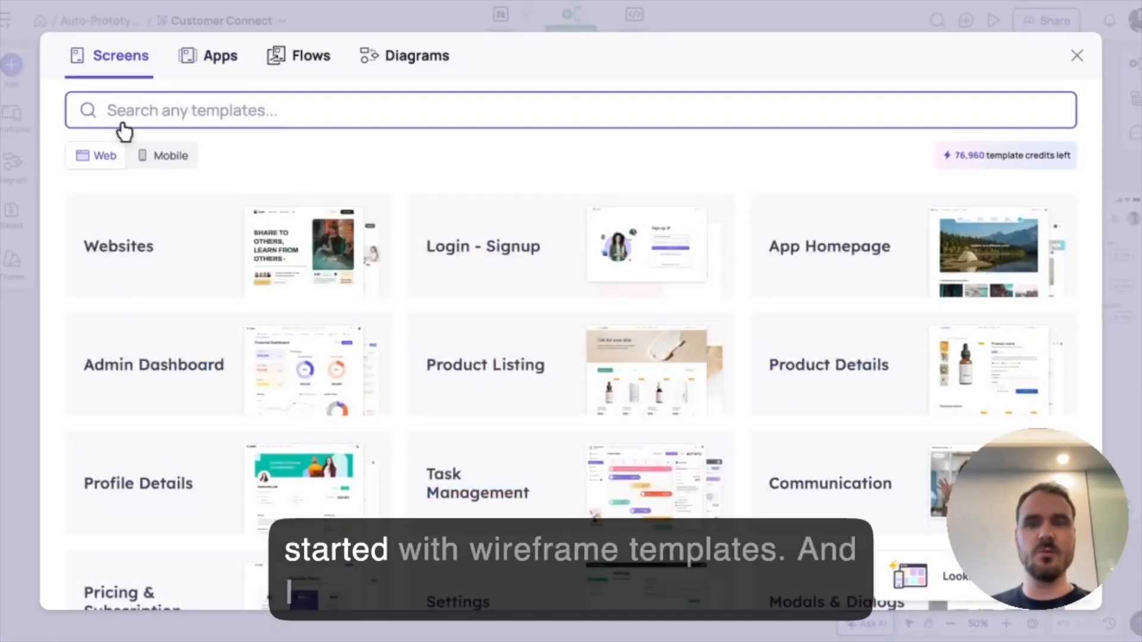
- Add the CRM Tool app template's screens from the Apps templates to the board
left_click(220, 56)
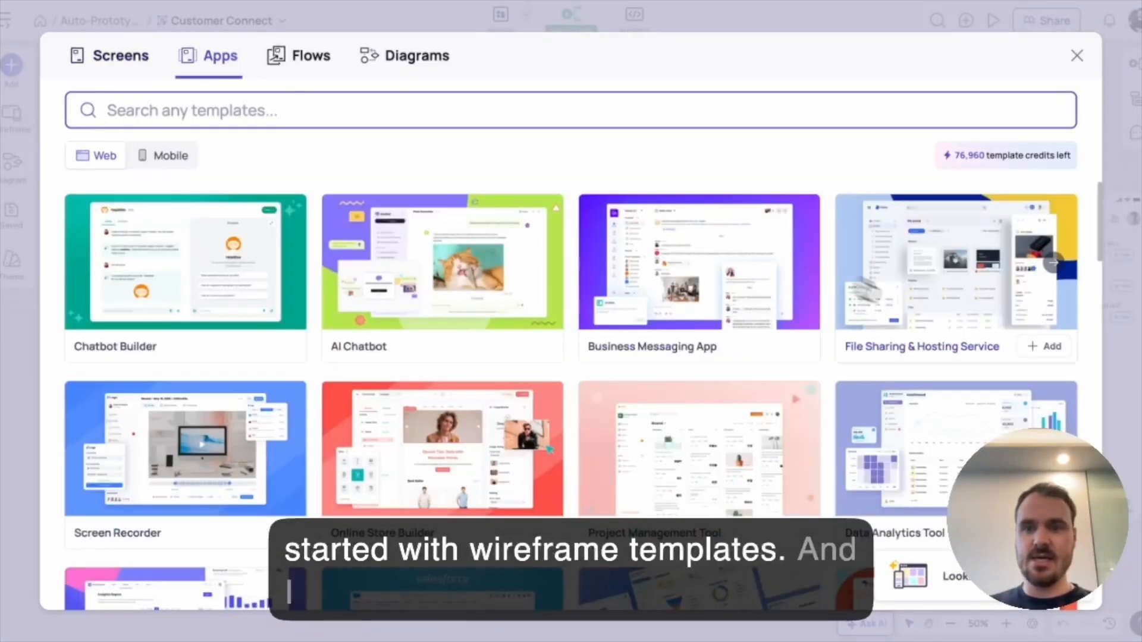
scroll("down", 3)
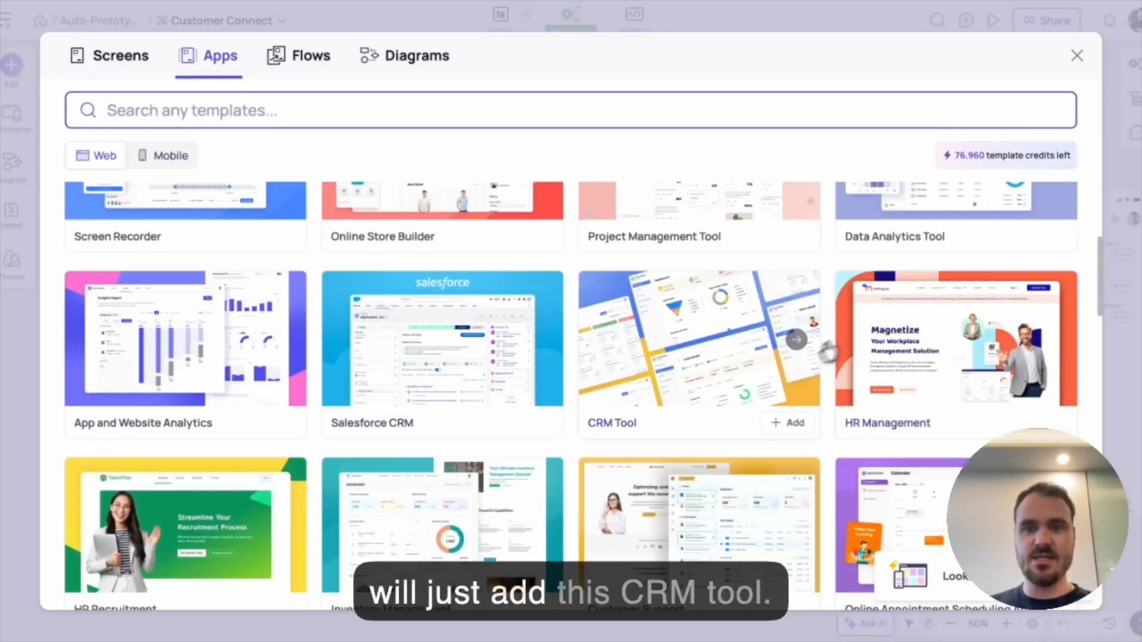
left_click(786, 423)
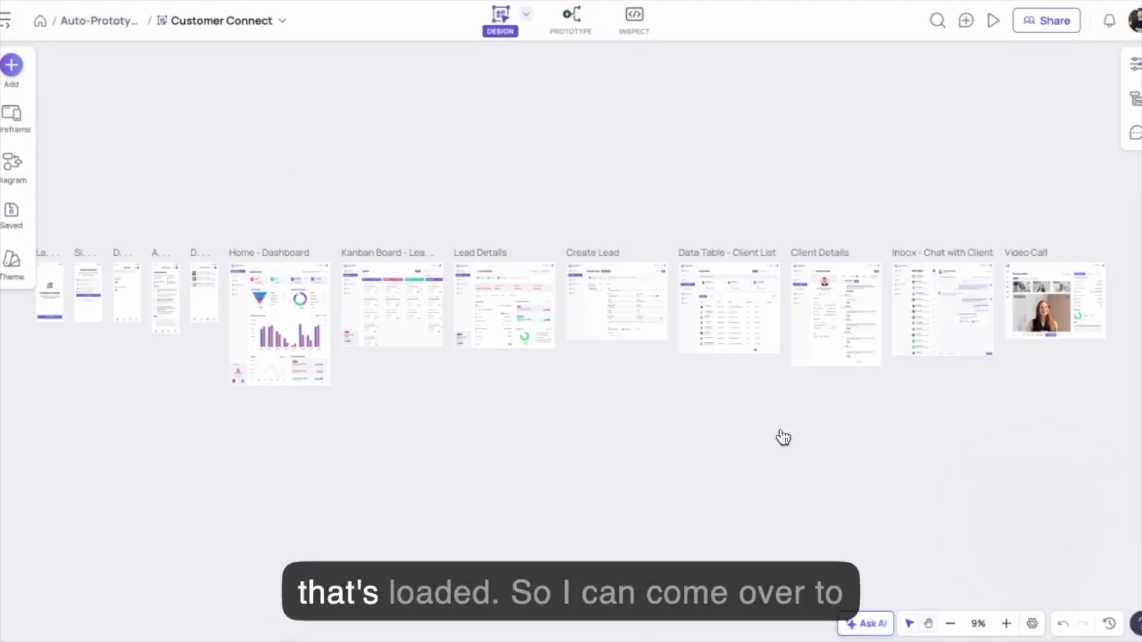
- Switch the board to prototype mode and marquee-select all the added CRM Tool screens
left_click(569, 16)
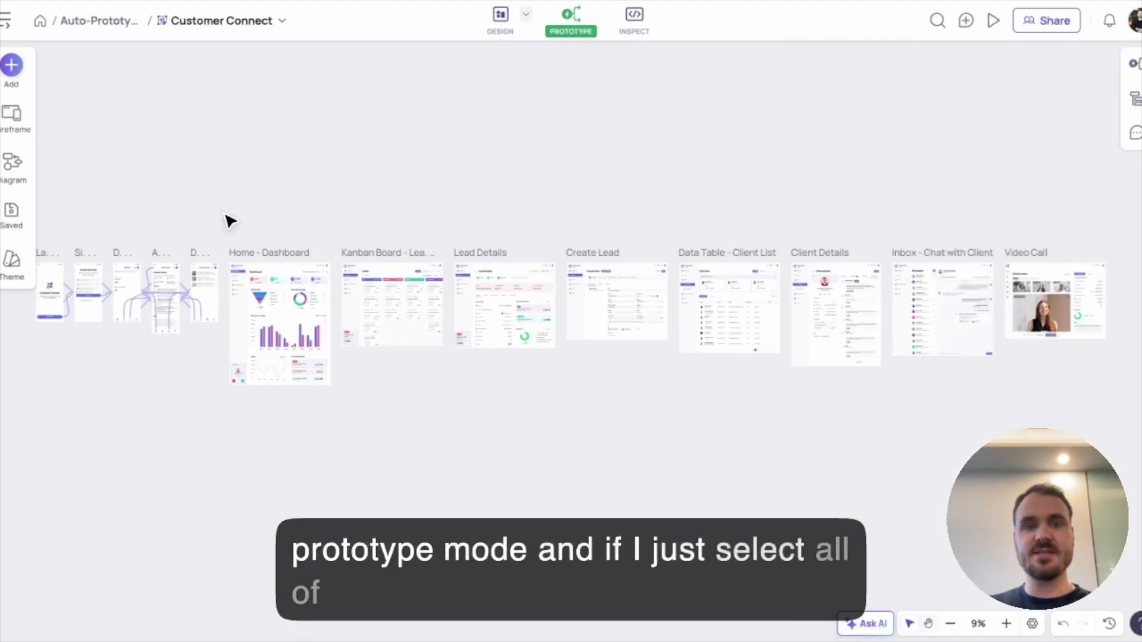
left_click_drag(226, 219, 1111, 459)
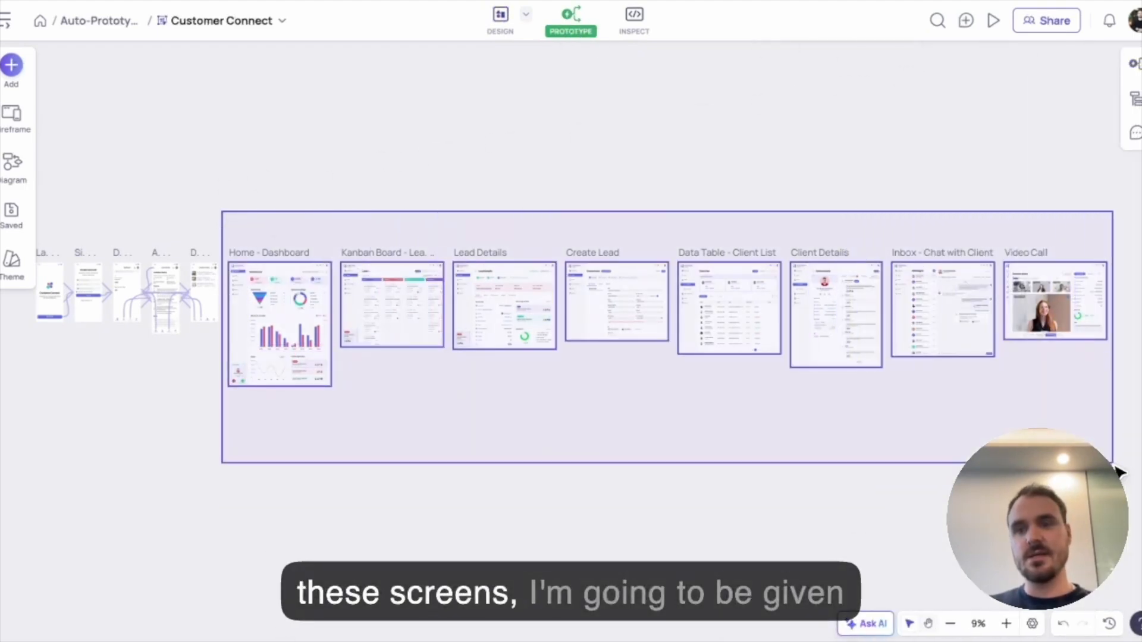